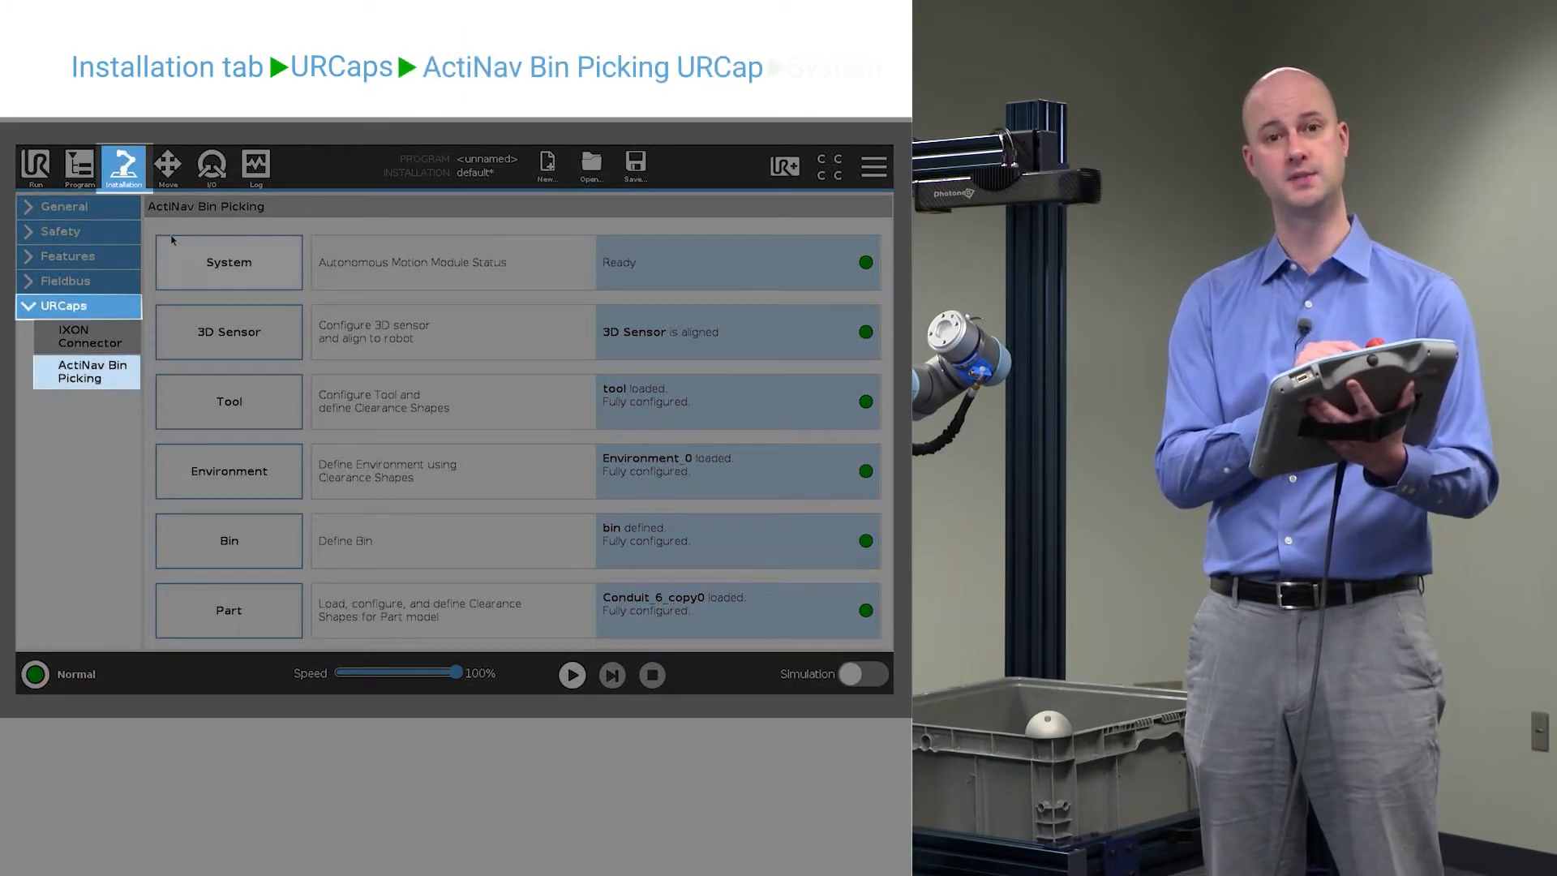
From the ActiNav System page, start Pair AMM so the pairing-loss confirmation prompt appears.
click(229, 263)
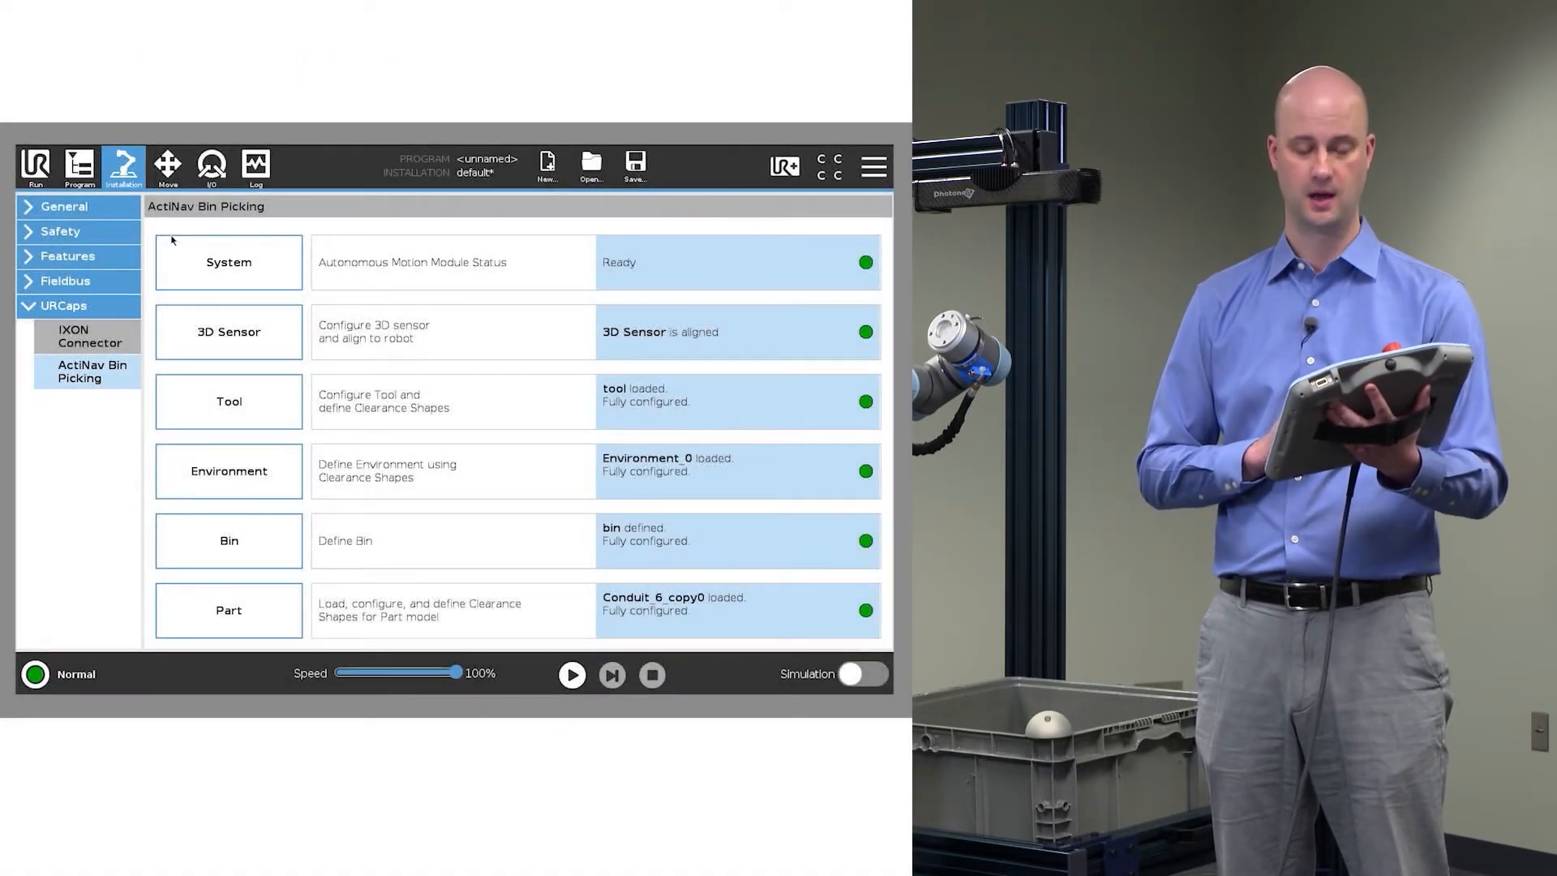
click(229, 261)
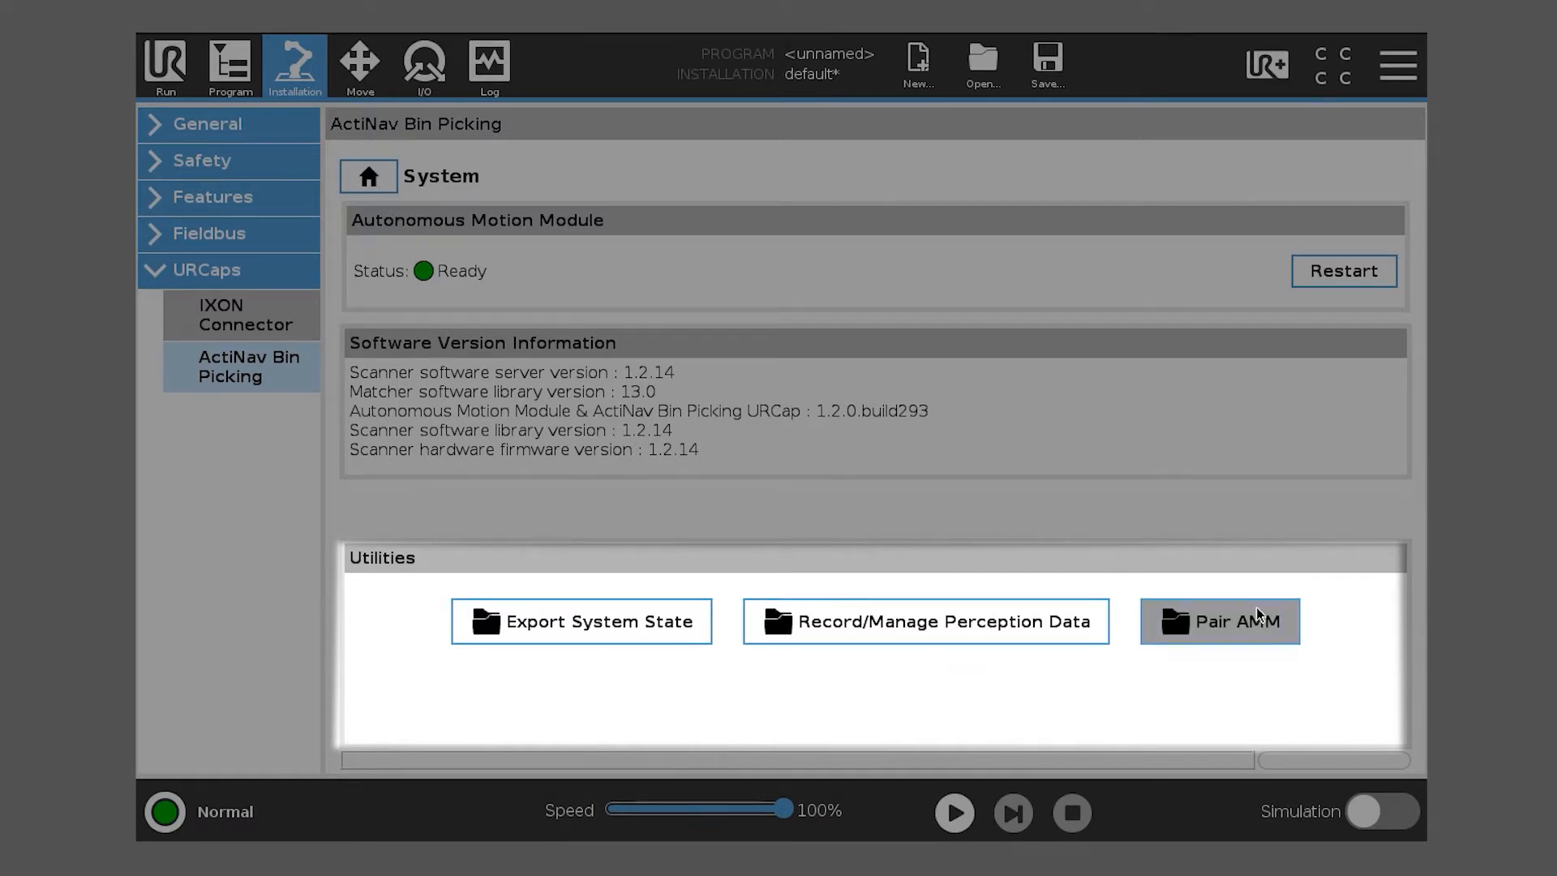
click(1218, 621)
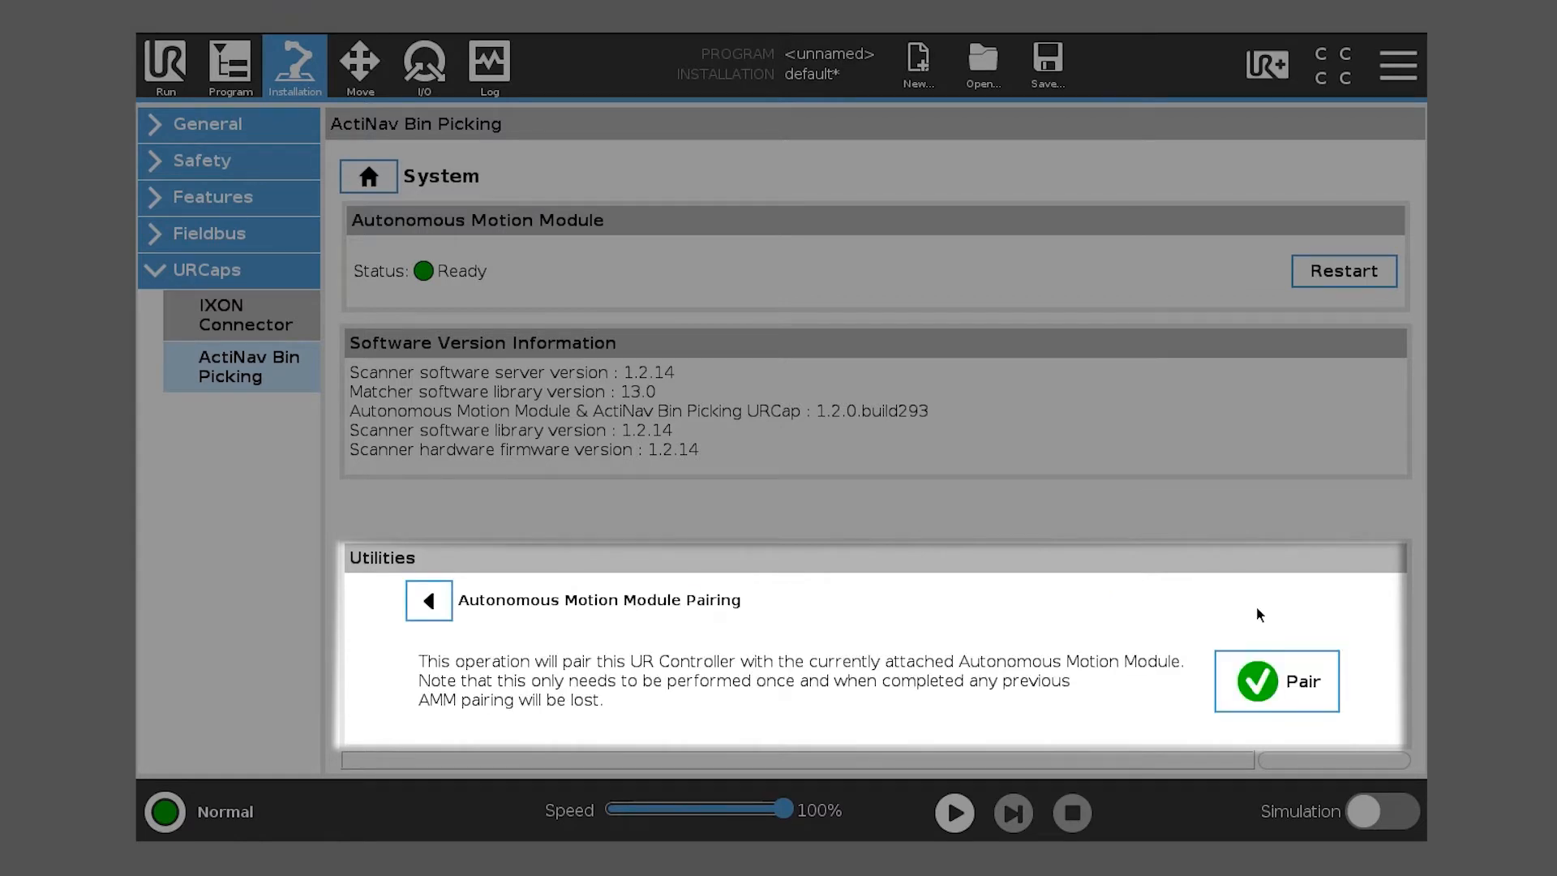
click(1276, 682)
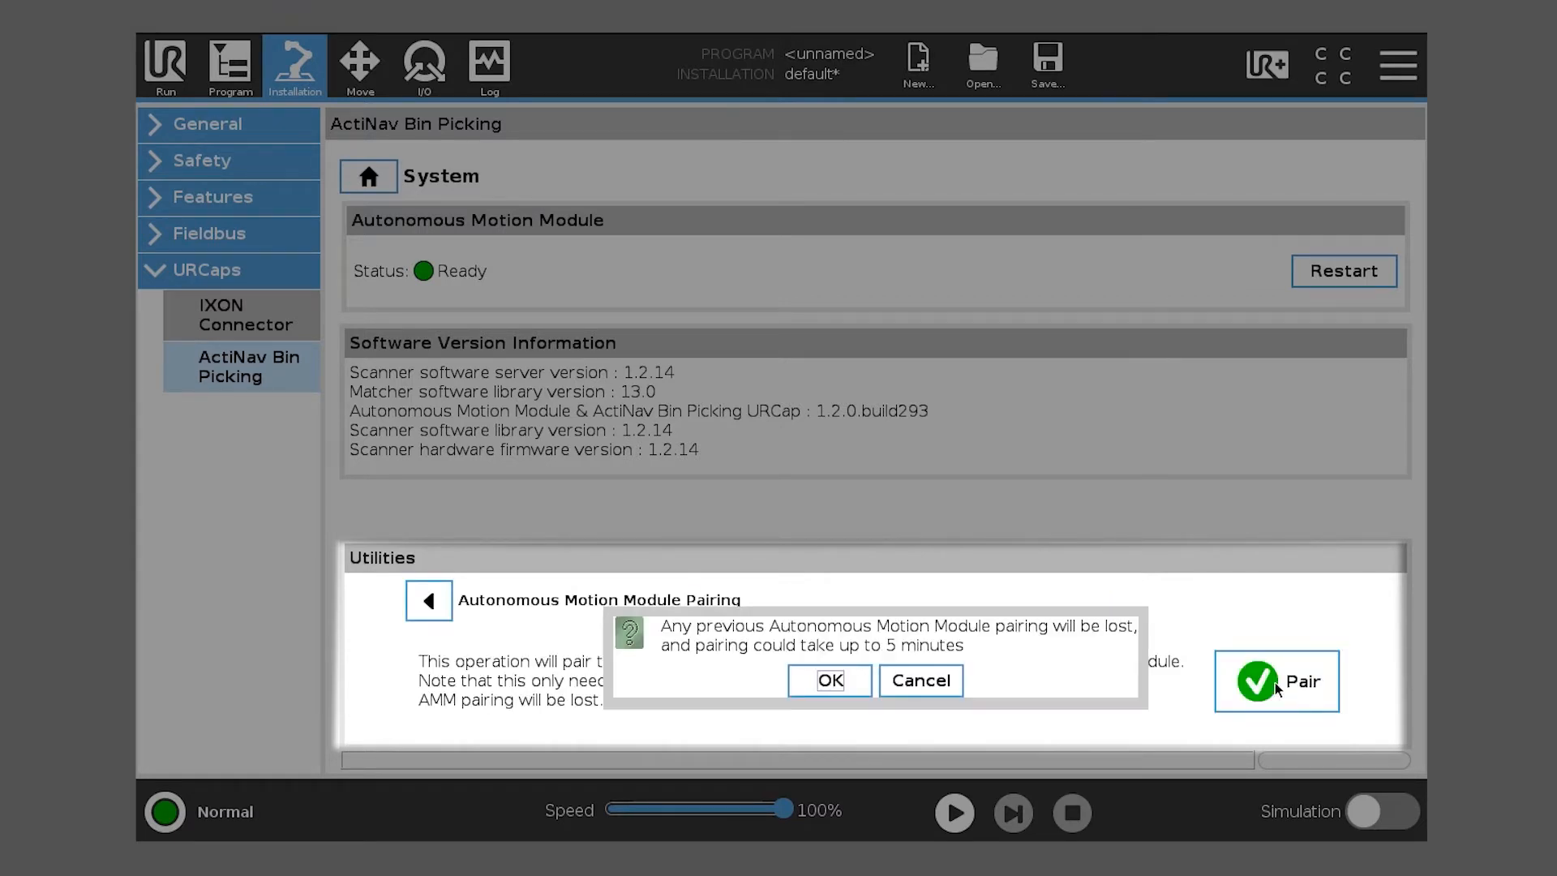